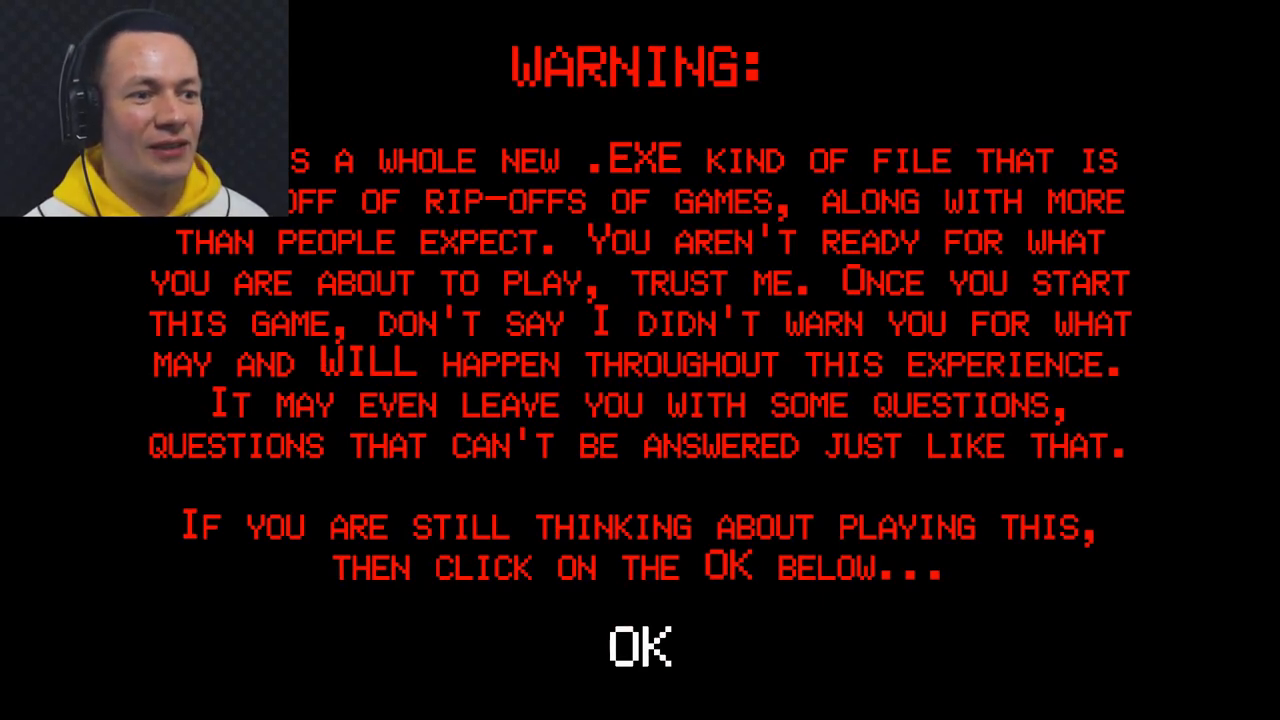
Accept the opening warning with OK to reach the title menu
{"action": "left_click", "coordinate": [640, 644]}
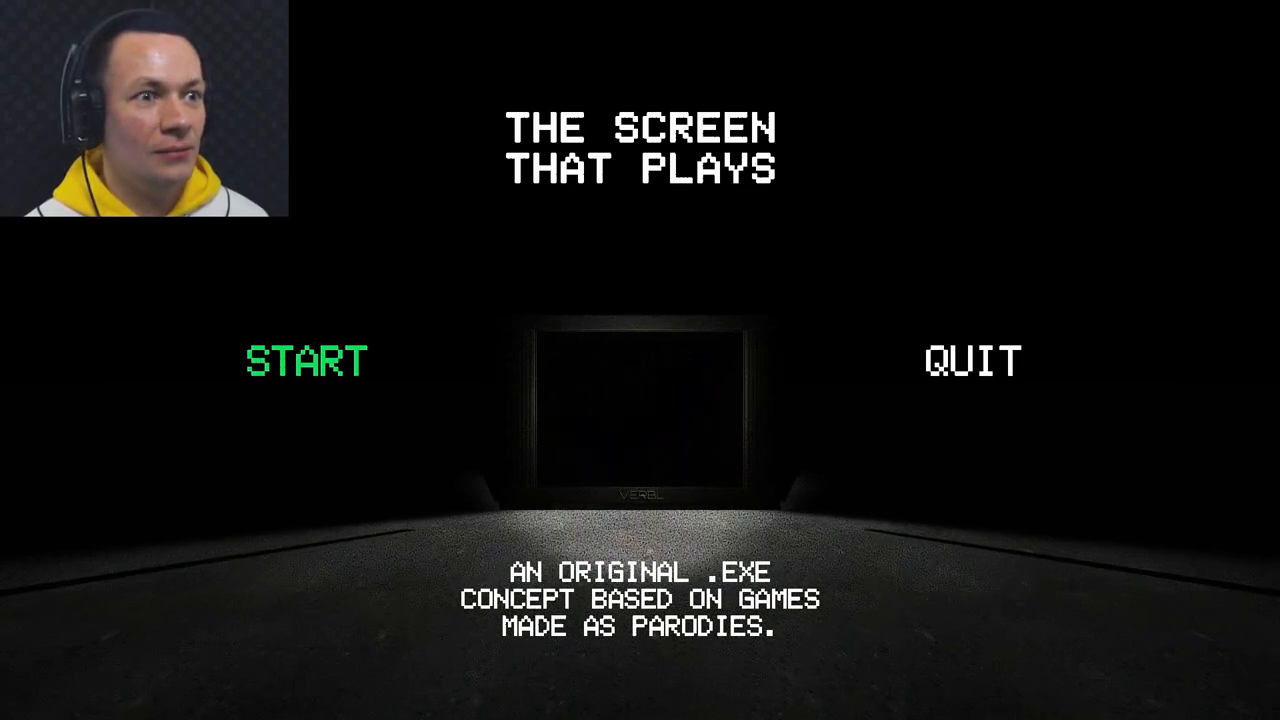
Choose START on the title menu to begin a new game and show the Basic Instructions
{"action": "left_click", "coordinate": [307, 360]}
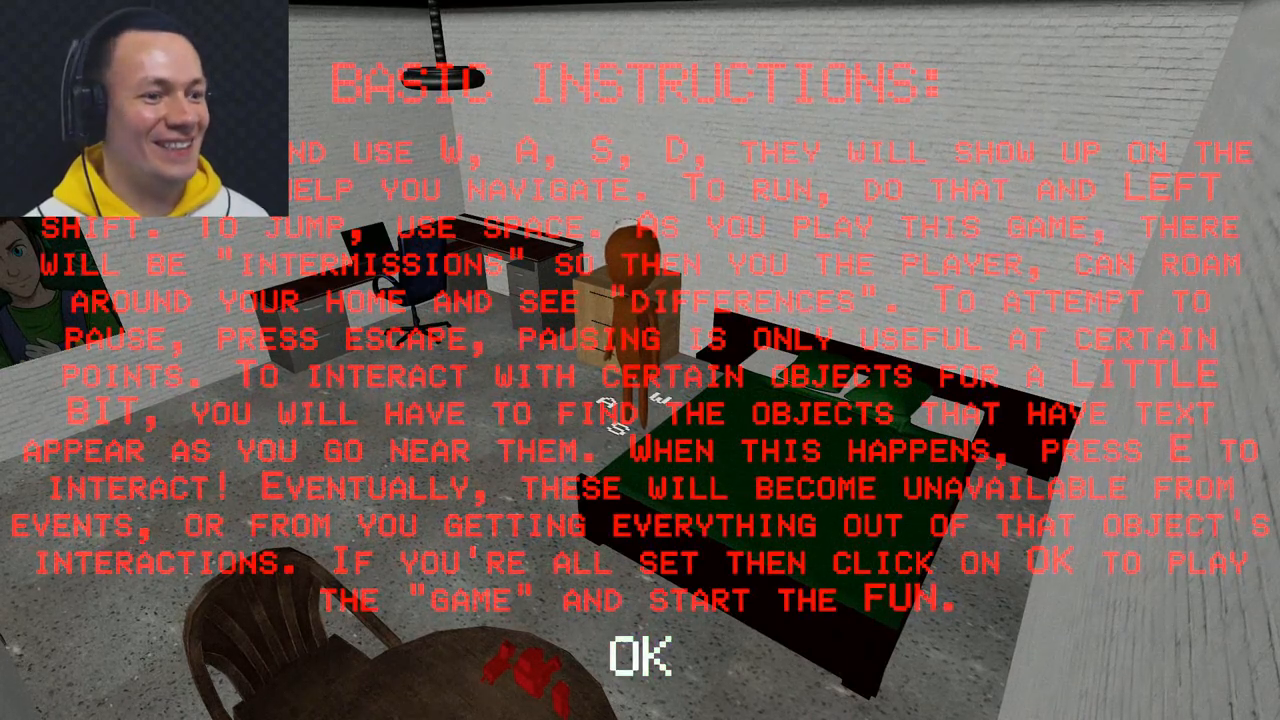
{"action": "left_click", "coordinate": [640, 657]}
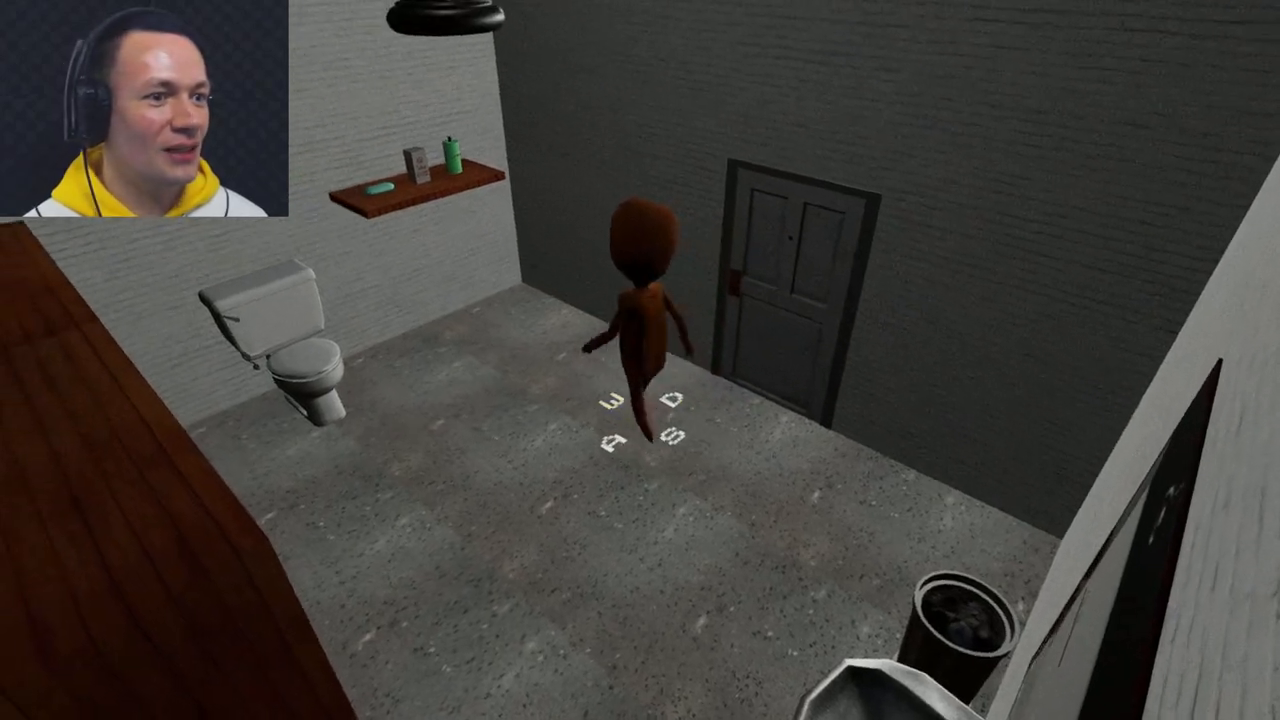
Walk forward with W into the bathroom toward the brown doll figure by the door
{"action": "key", "text": "w"}
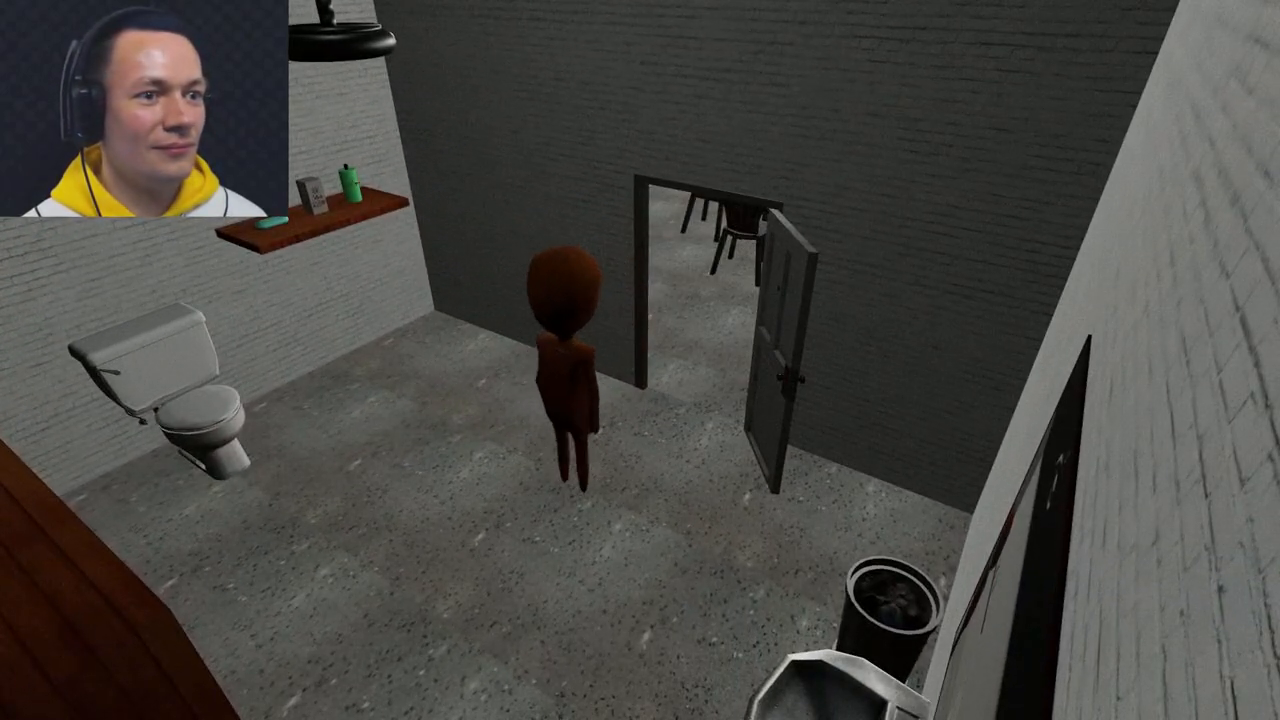
{"action": "key", "text": "w"}
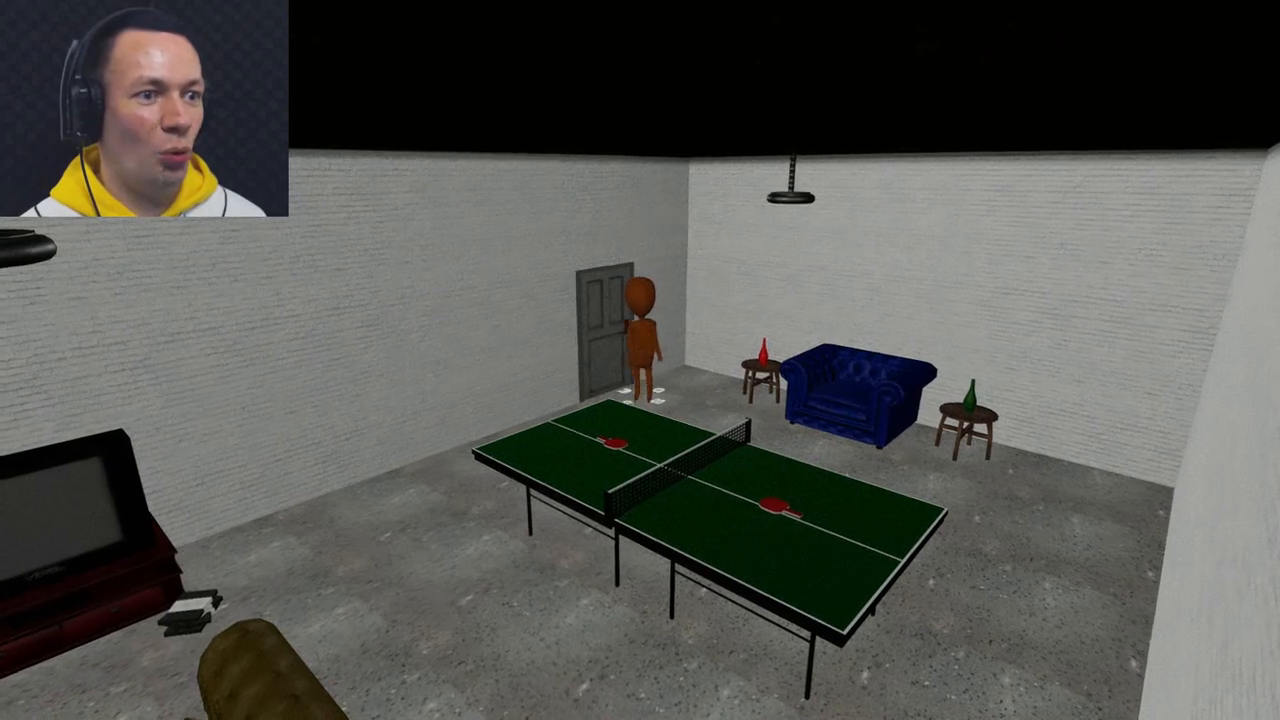
{"action": "mouse_move", "coordinate": [640, 360]}
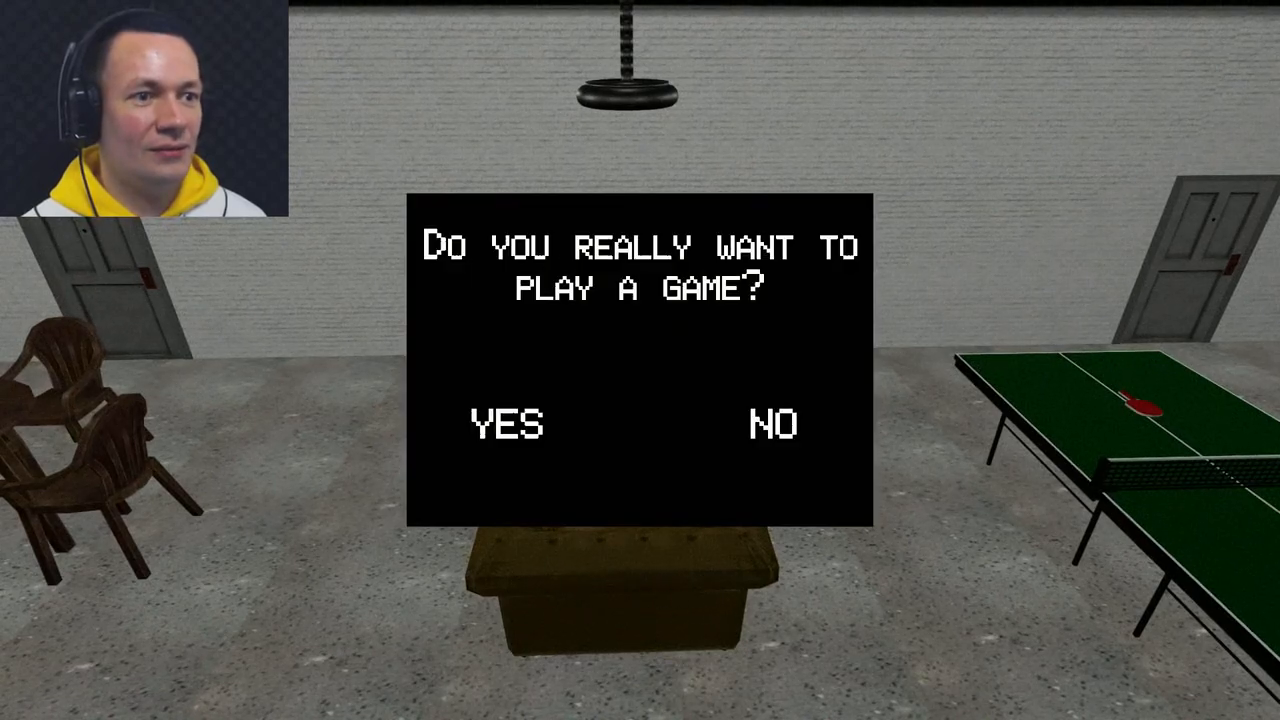
Answer YES to 'Do you really want to play a game?' to launch Ball Collector
{"action": "left_click", "coordinate": [506, 421]}
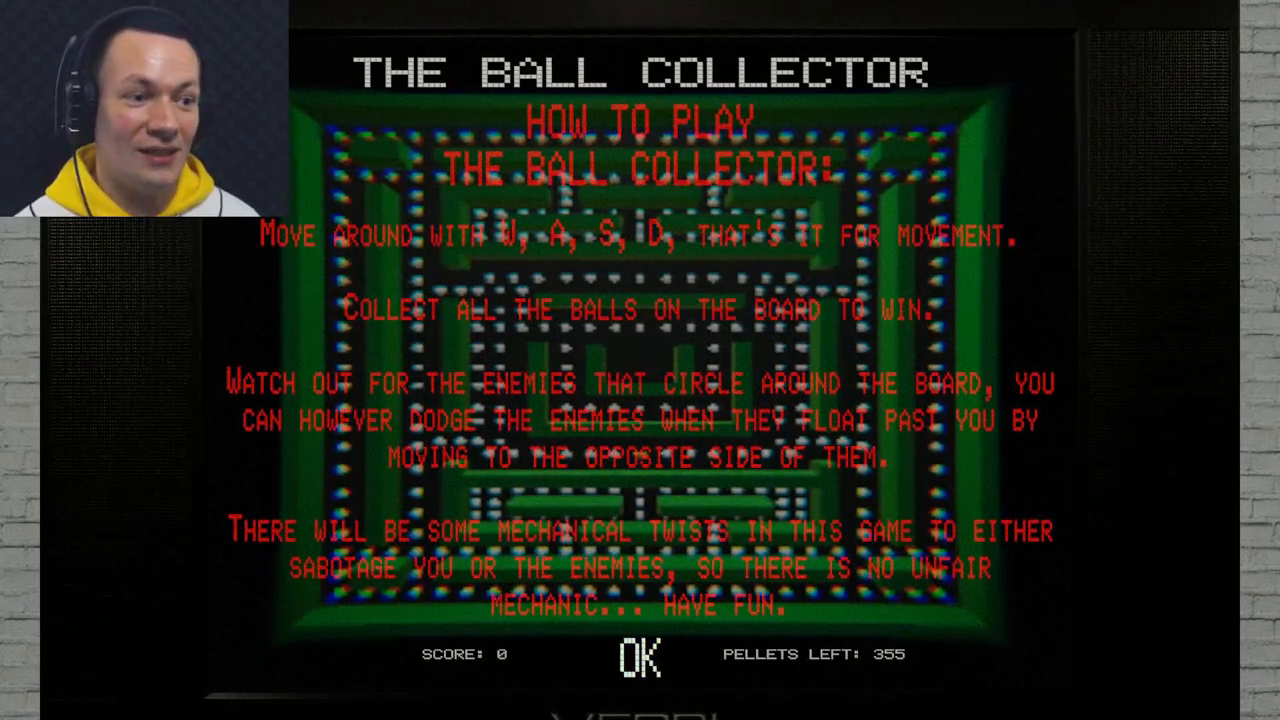
{"action": "left_click", "coordinate": [639, 658]}
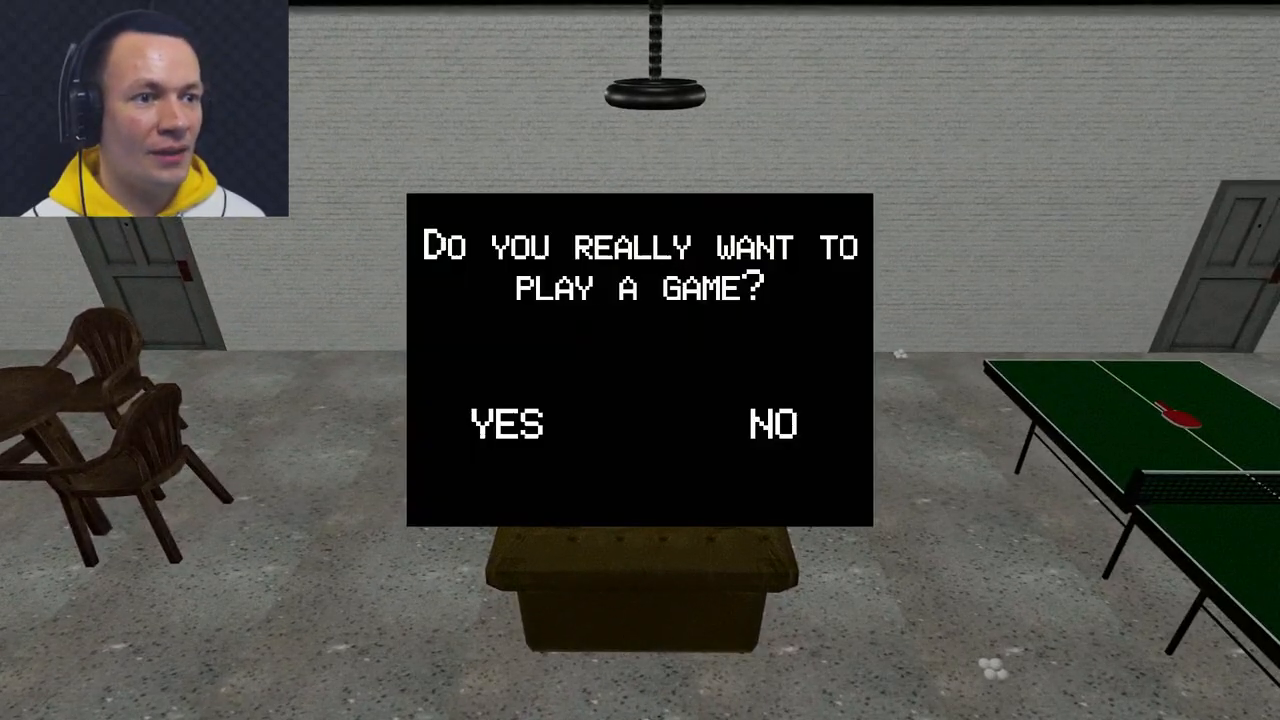
Answer YES to the play-a-game prompt to show Weird Running Guy's how-to-play screen
{"action": "left_click", "coordinate": [505, 423]}
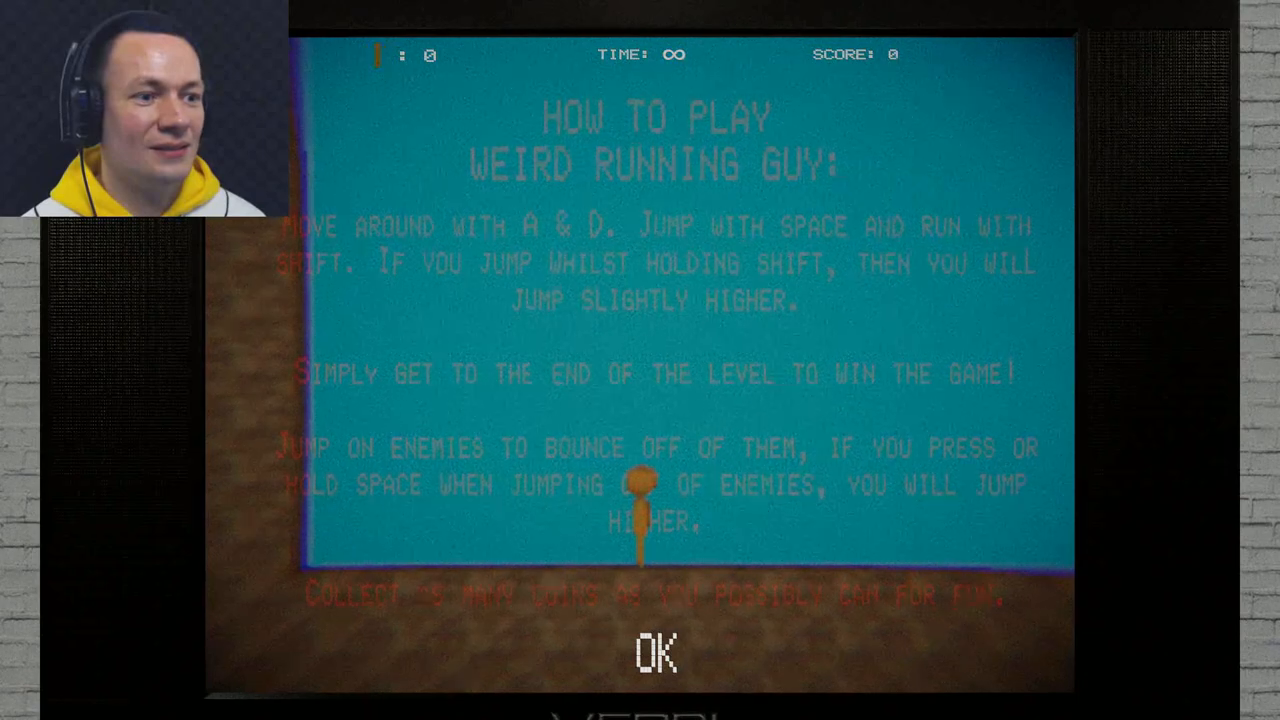
{"action": "left_click", "coordinate": [655, 657]}
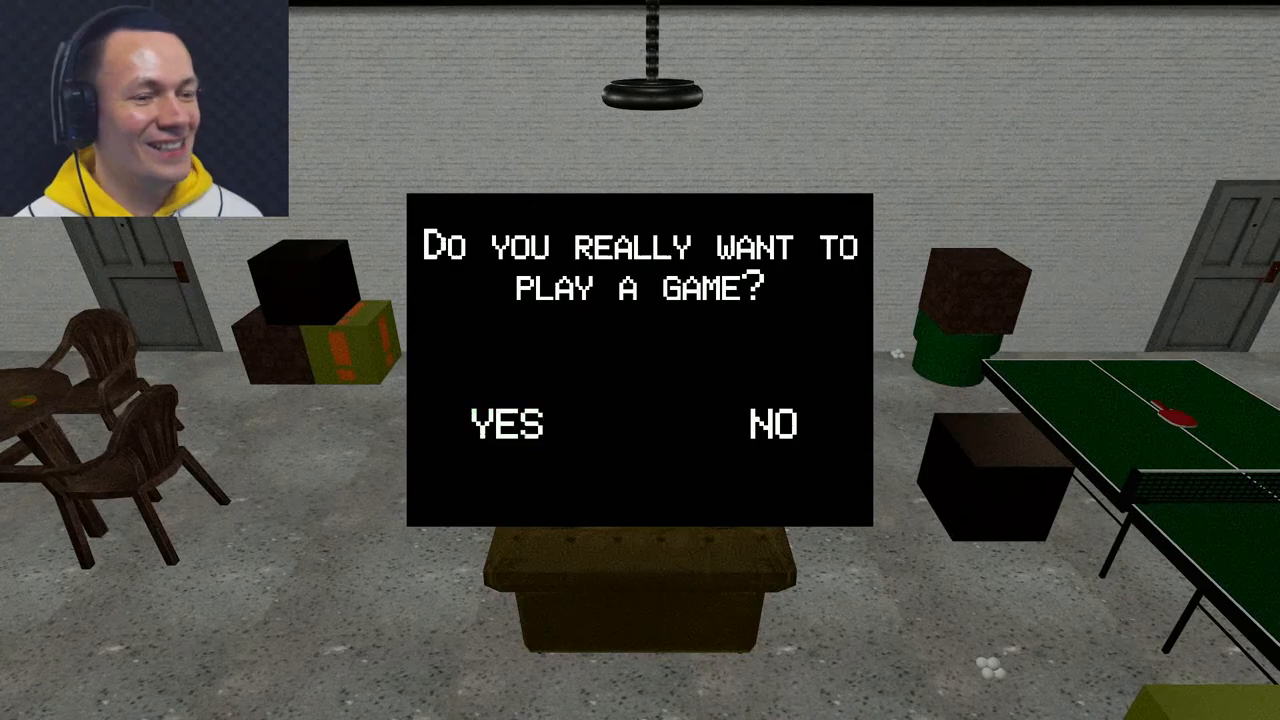
Answer YES to the reappearing play-a-game prompt, starting the pong-style third minigame
{"action": "left_click", "coordinate": [508, 423]}
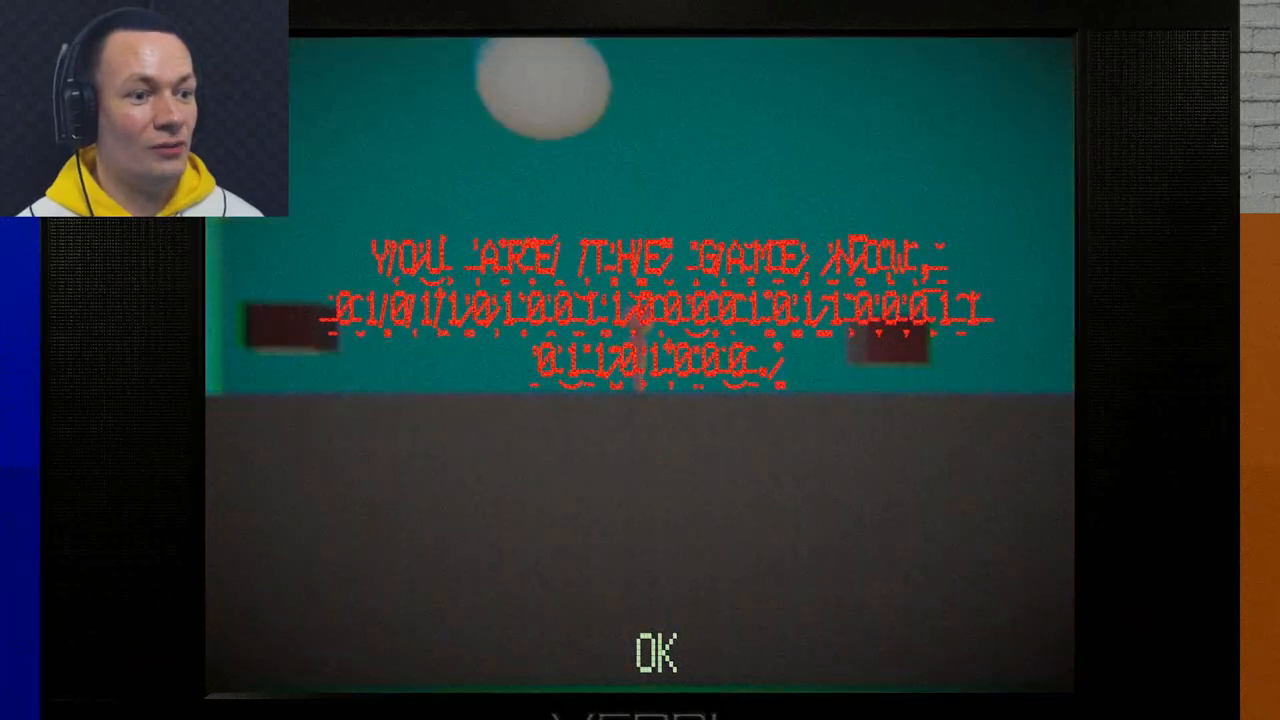
Acknowledge the glitched 'YOU ARE THE GAME NOW' message with OK
{"action": "left_click", "coordinate": [655, 658]}
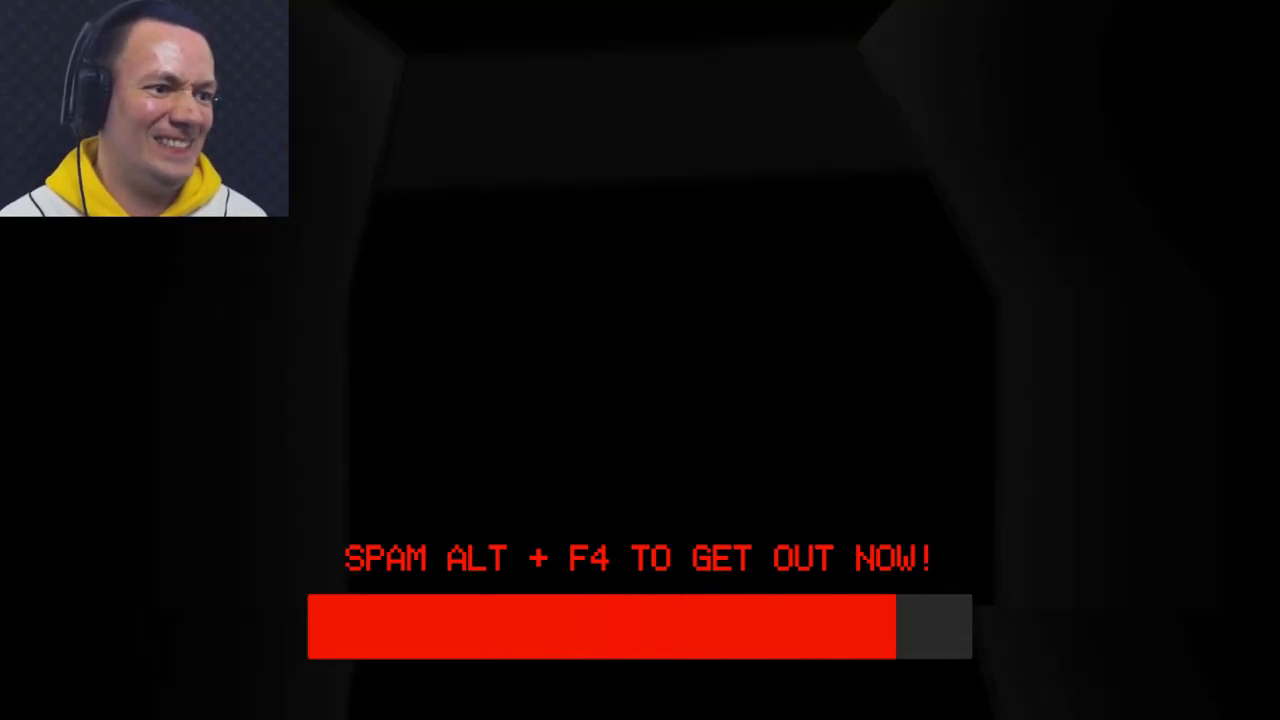
Hit Alt+F4 to fill the red escape meter and reach the corridor's one-more-time prompt
{"action": "key", "text": "alt+f4"}
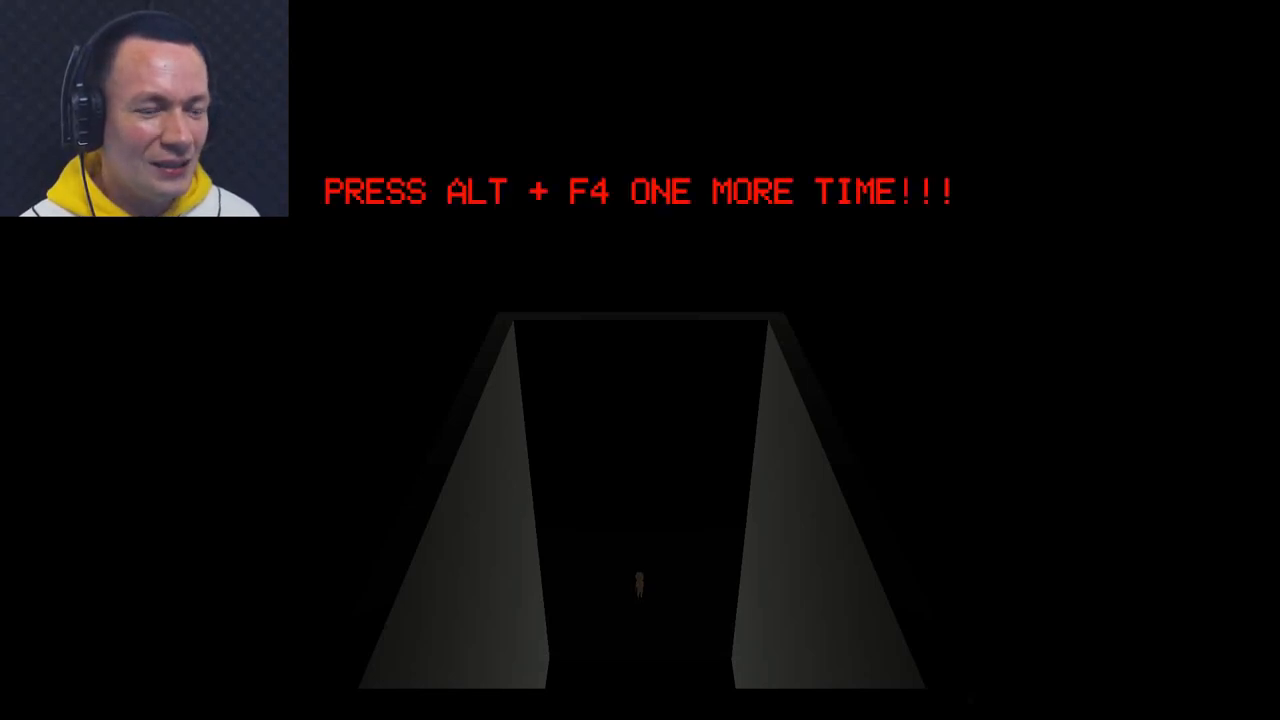